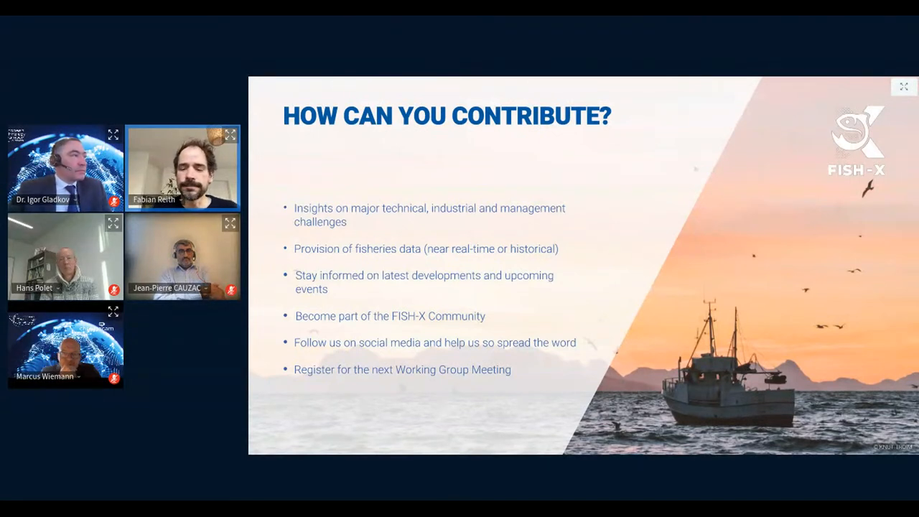
Step: Advance the shared FISH-X deck past the 'How can you contribute?' slide
key(right)
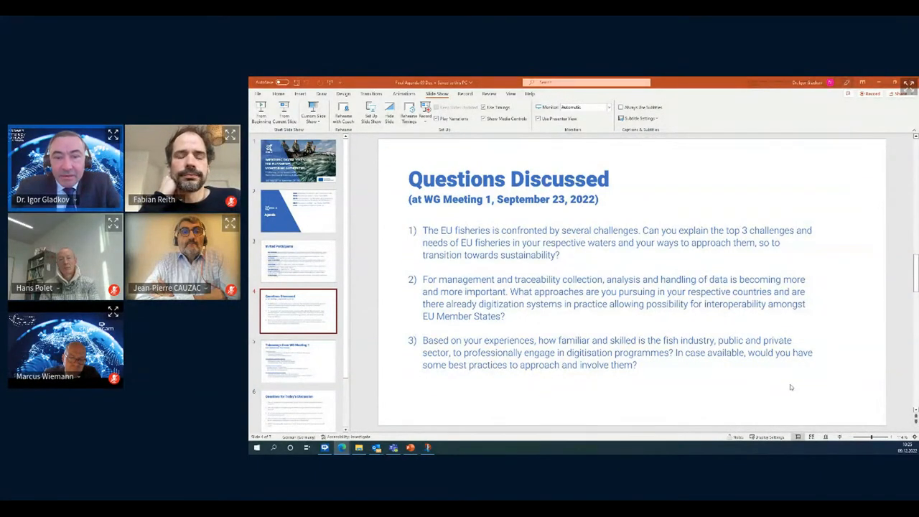
mouse_move(814, 388)
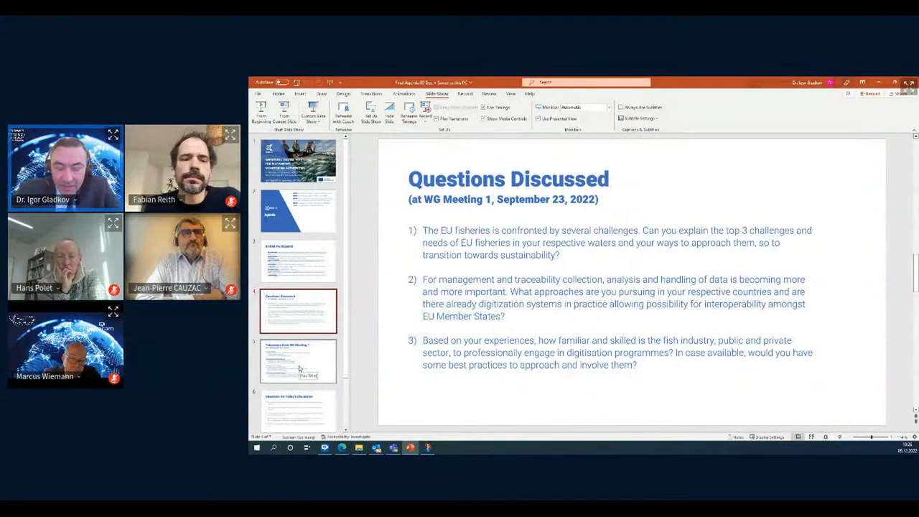
Step: Select slide 4 'Questions Discussed' in the thumbnail pane for the webinar audience
click(298, 362)
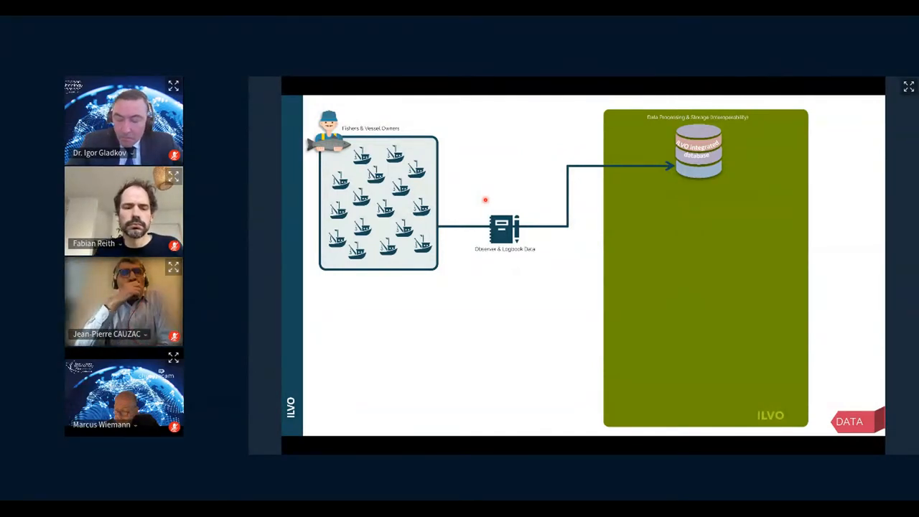
key(right)
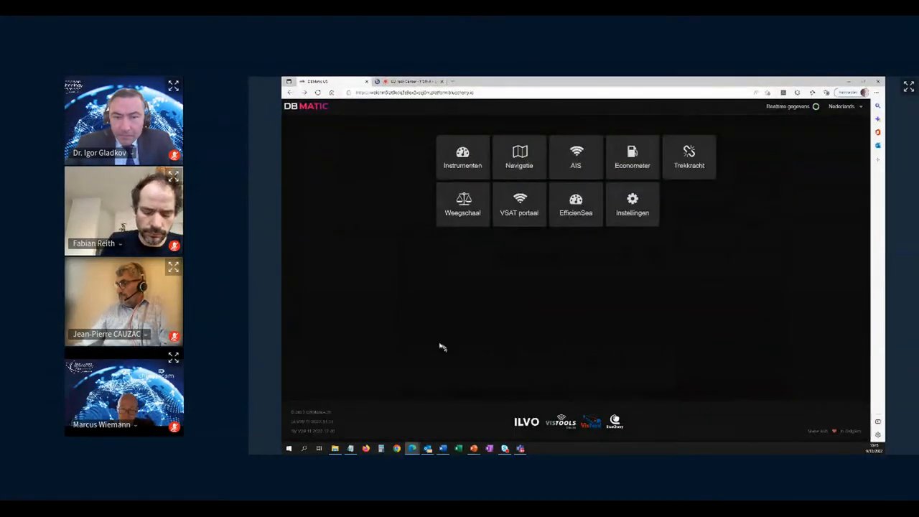
mouse_move(331, 200)
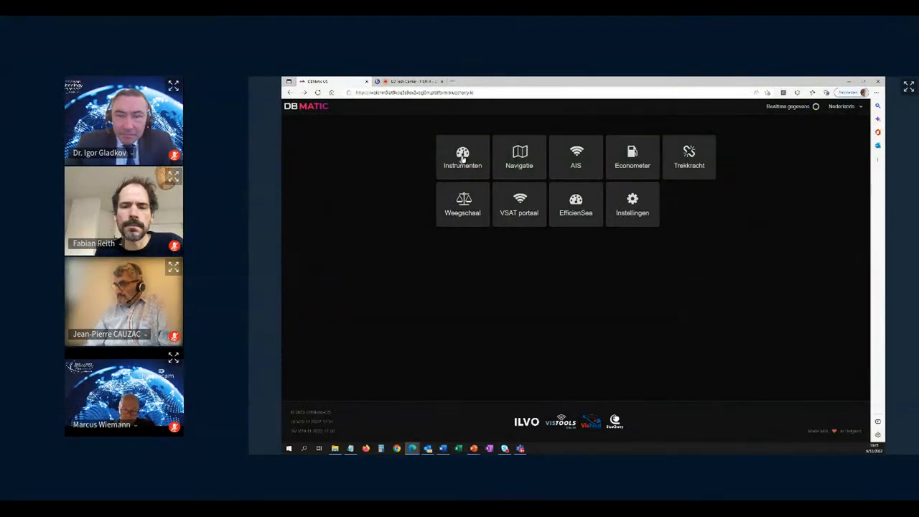
click(463, 157)
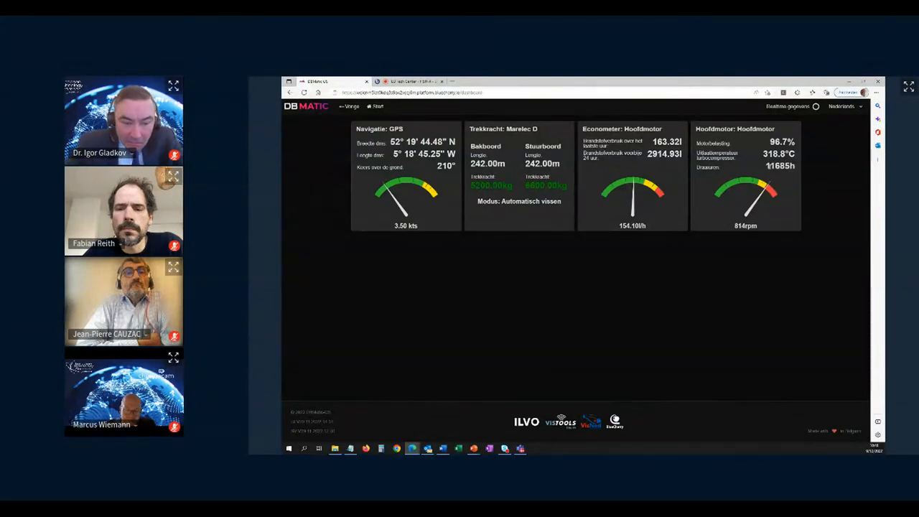
mouse_move(747, 244)
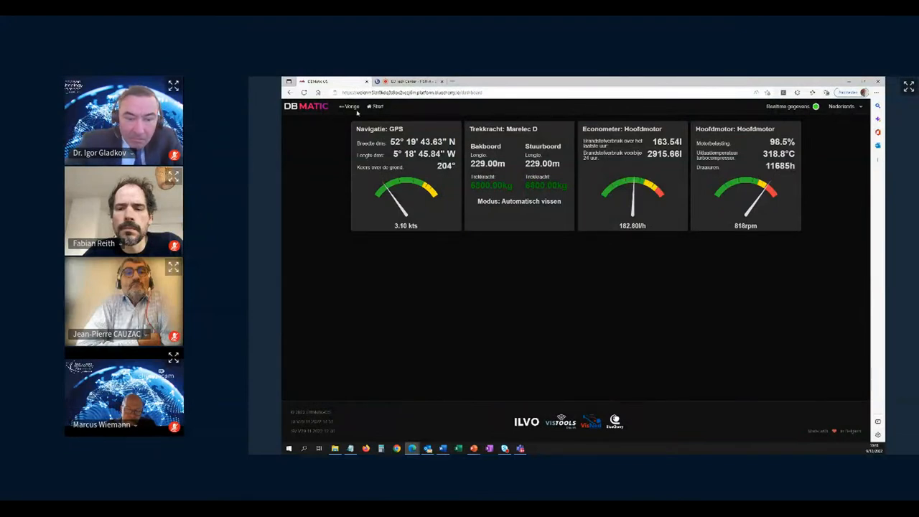
Step: From the Start tiles, open the Navigatie map with vessel position, speed and heading
click(377, 106)
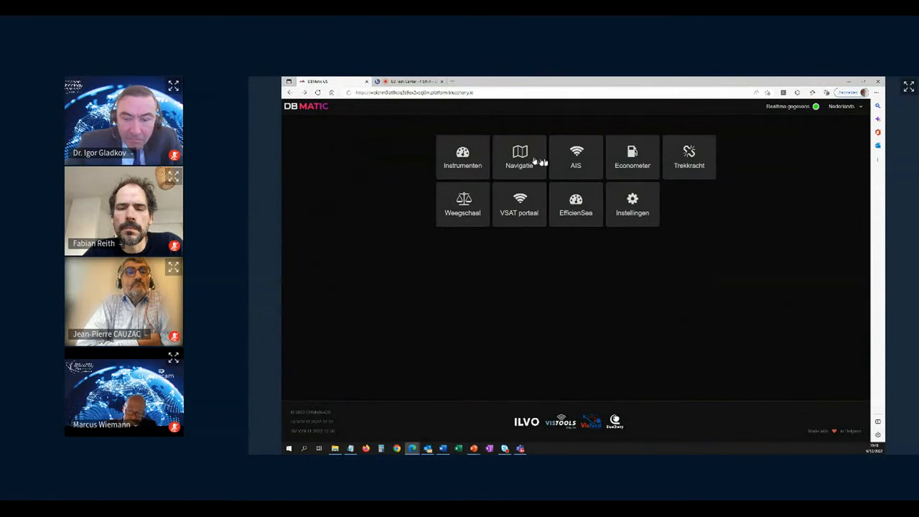
click(519, 157)
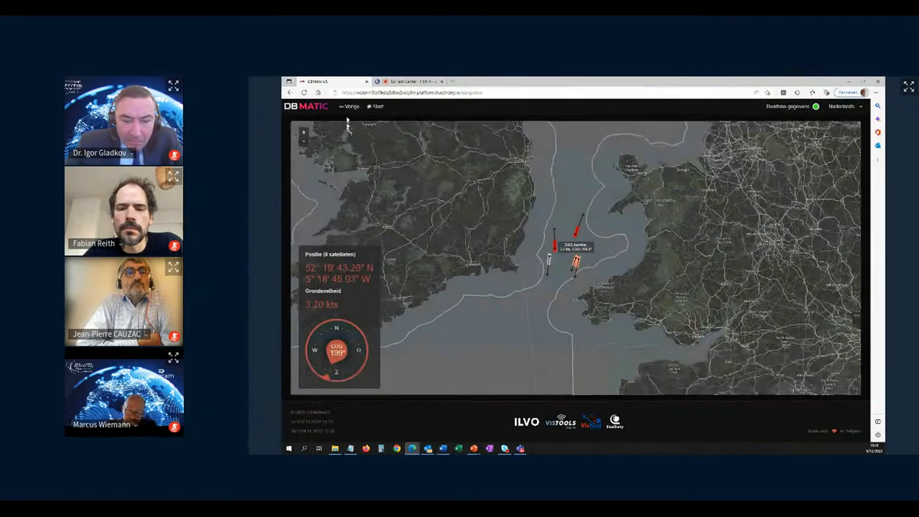
Step: Return from the navigation map to the Start overview of module tiles
click(376, 106)
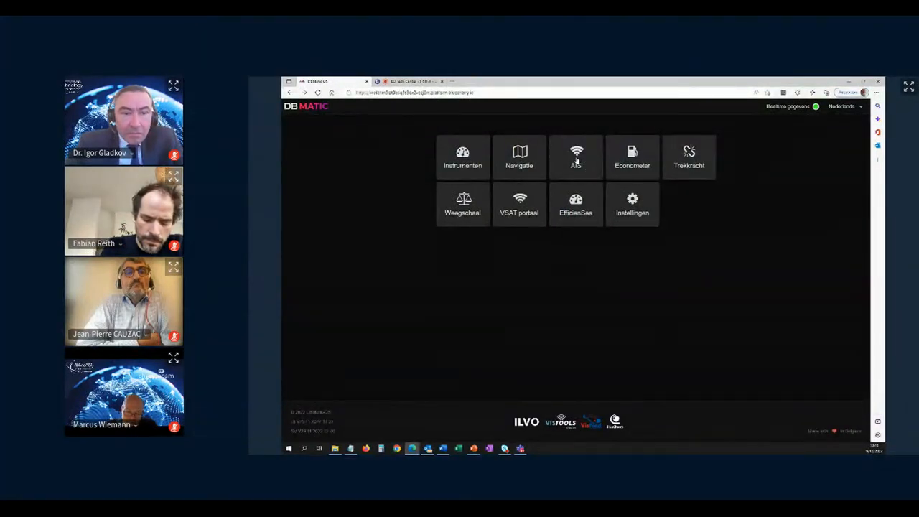
Step: View the Econometer fuel consumption page and its history chart, then return to Start
click(575, 157)
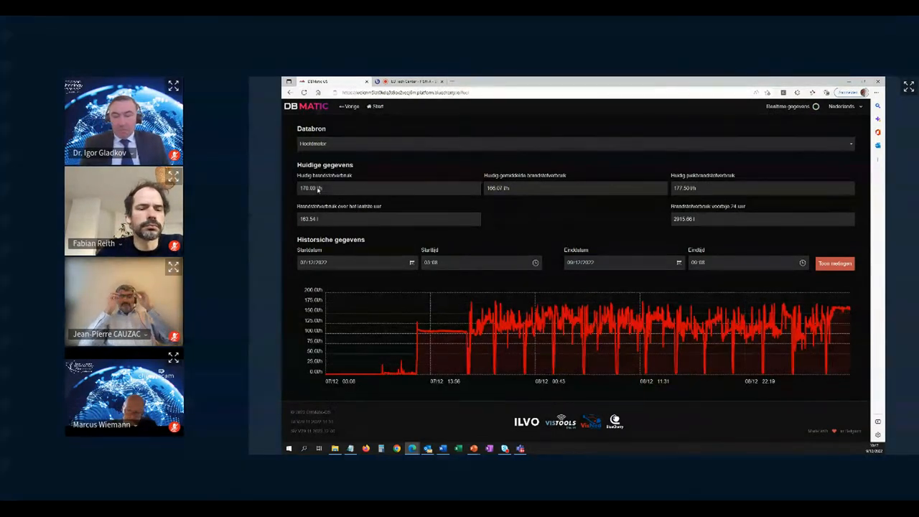
mouse_move(430, 277)
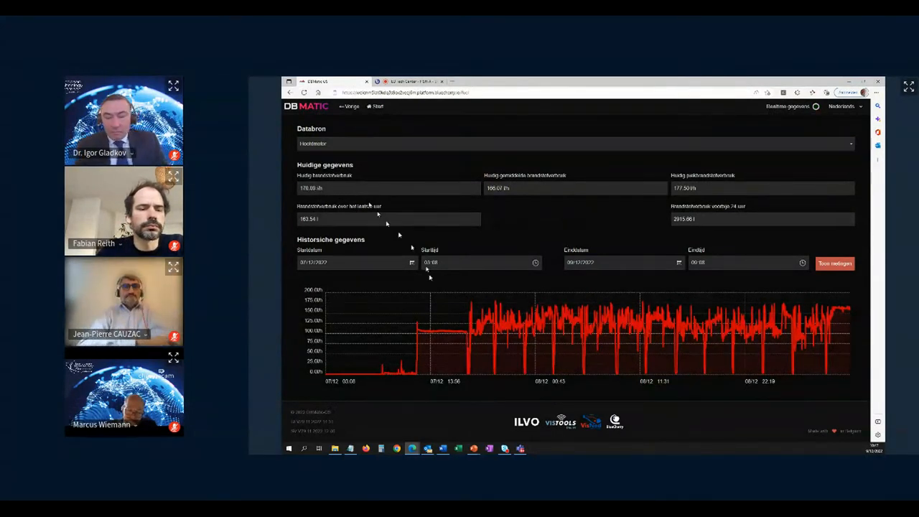
mouse_move(538, 373)
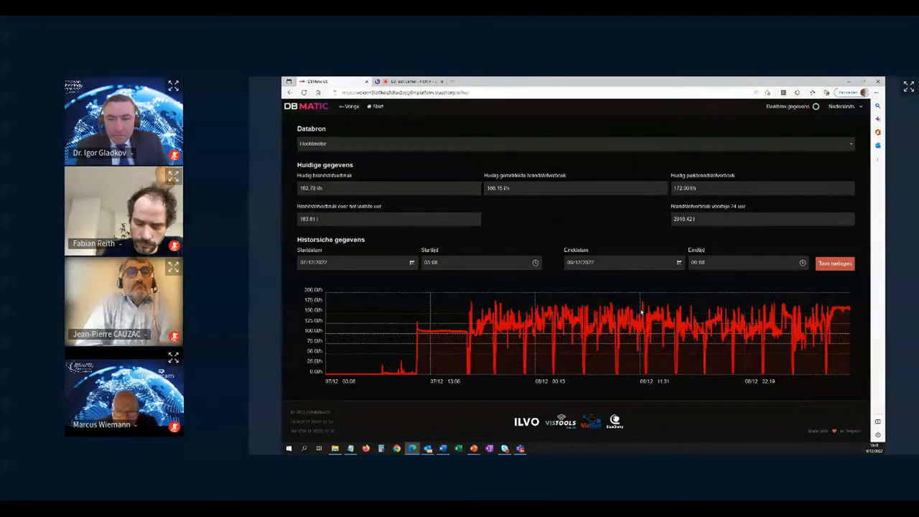
click(376, 107)
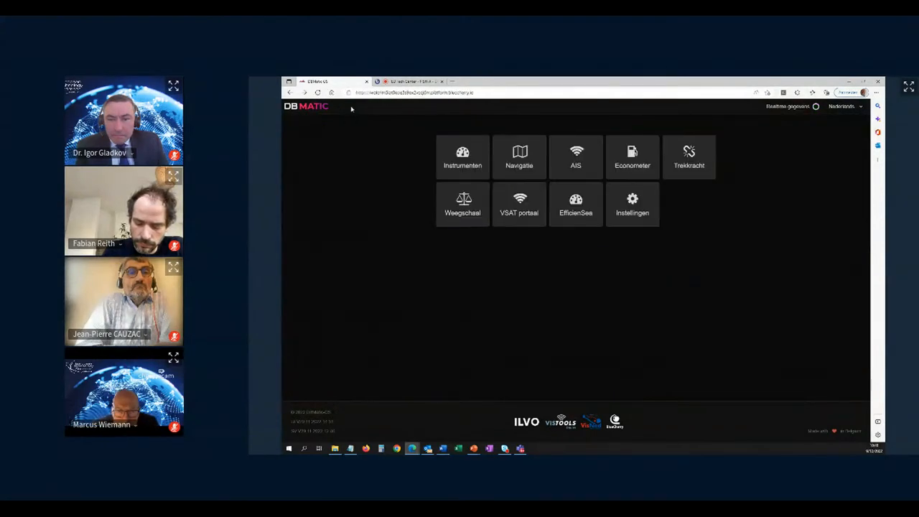
Step: Open the Weegschaal historical catch data with the 2228 kg species breakdown
click(688, 156)
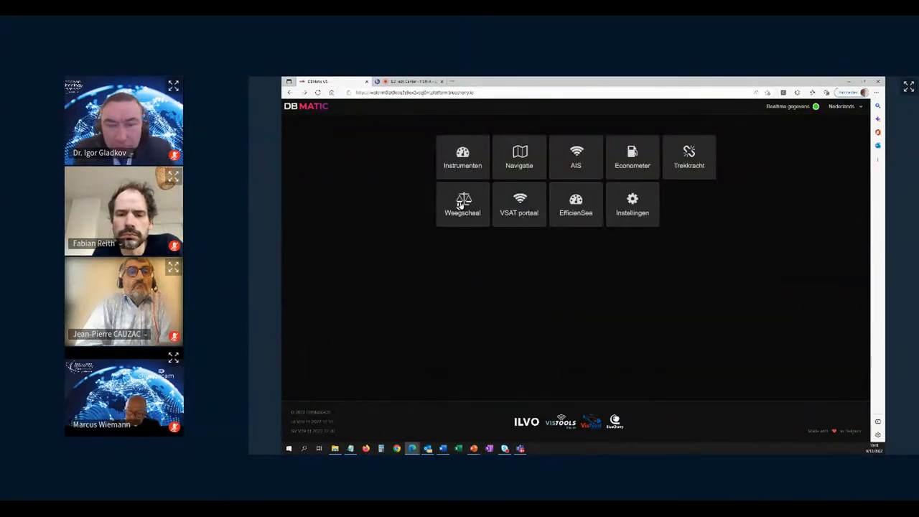
click(463, 203)
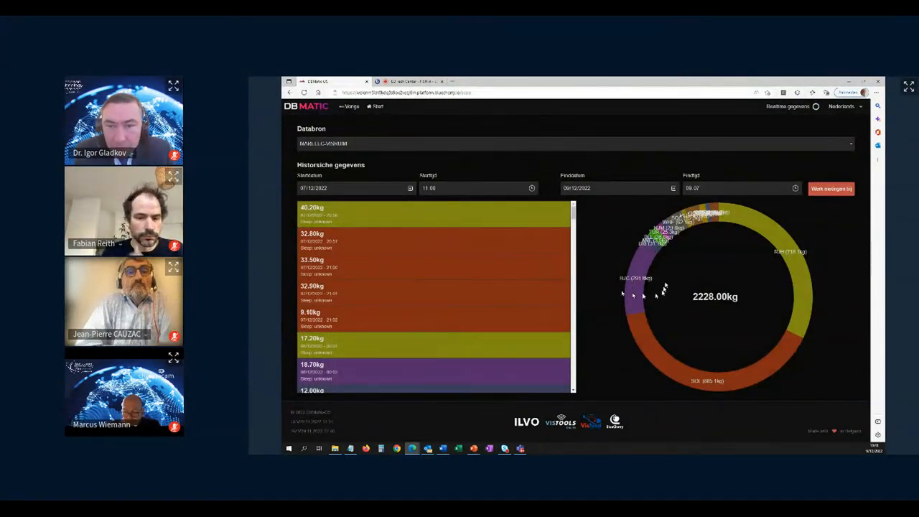
mouse_move(661, 367)
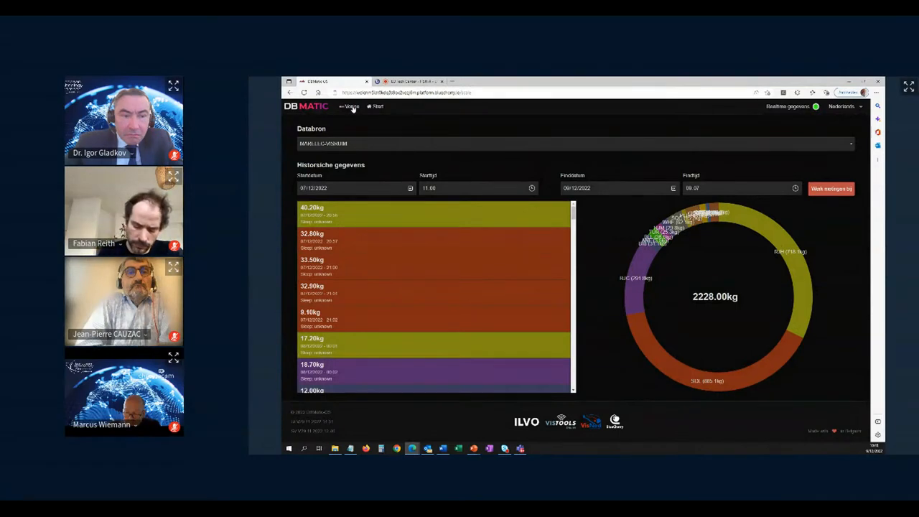
click(351, 106)
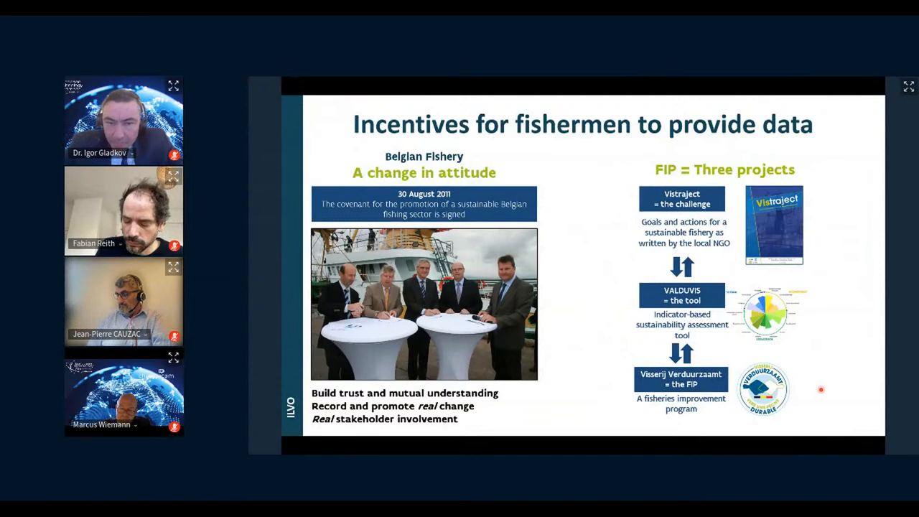
Step: Advance from the covenant and FIP projects slide to the bulleted incentives slide
key(right)
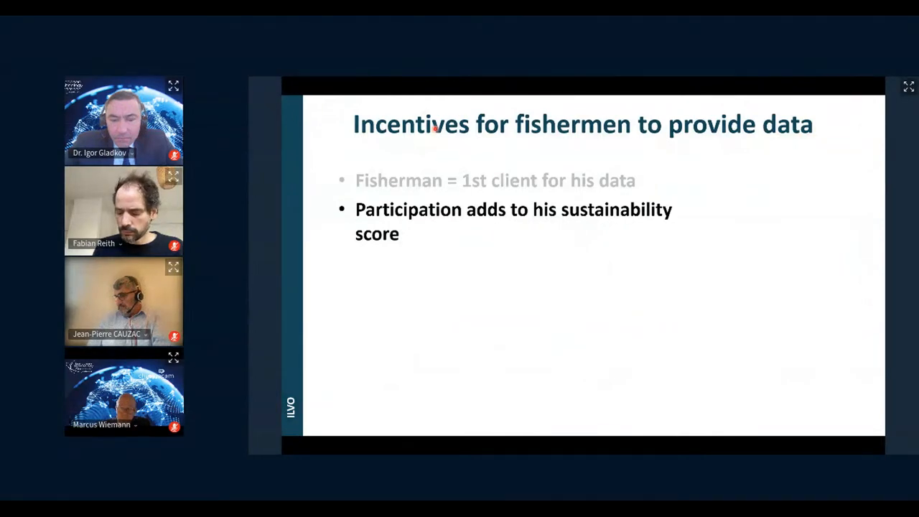
Step: Reveal the incentive that participation adds to the fisherman's sustainability score
key(right)
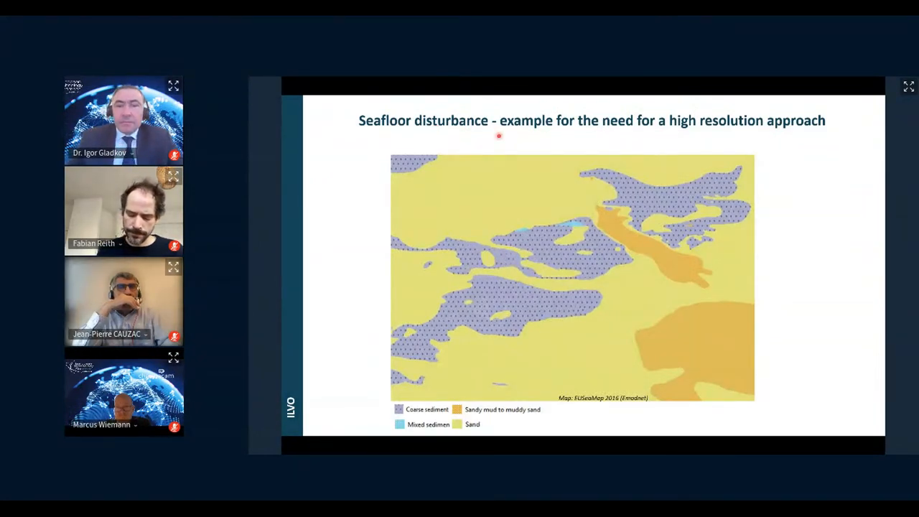
mouse_move(760, 271)
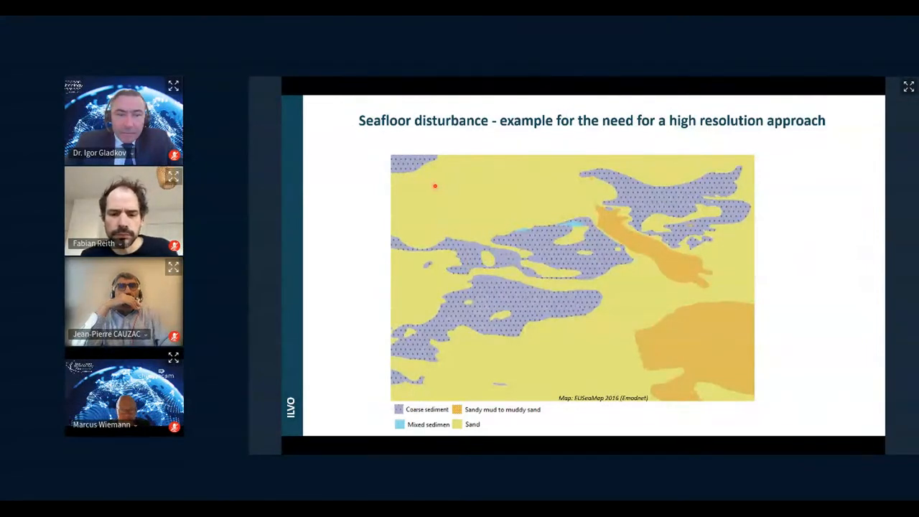
mouse_move(544, 199)
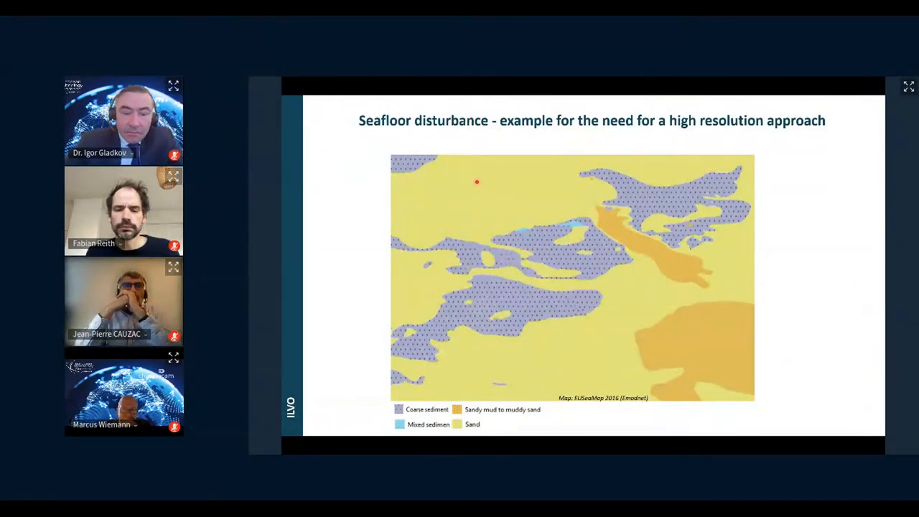
mouse_move(582, 266)
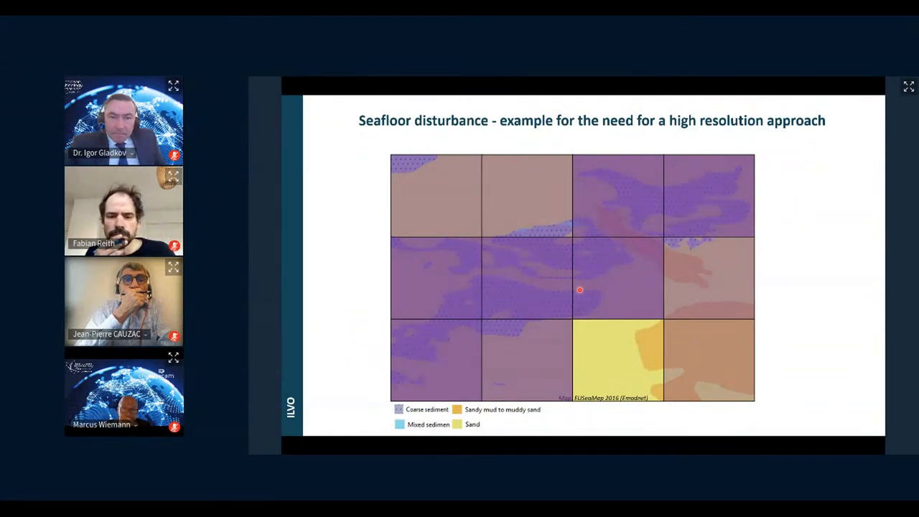
mouse_move(620, 214)
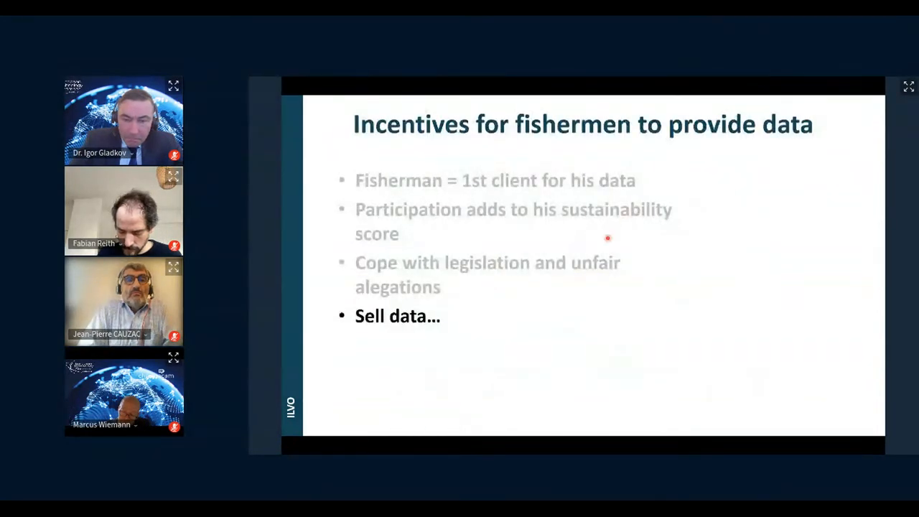
mouse_move(563, 329)
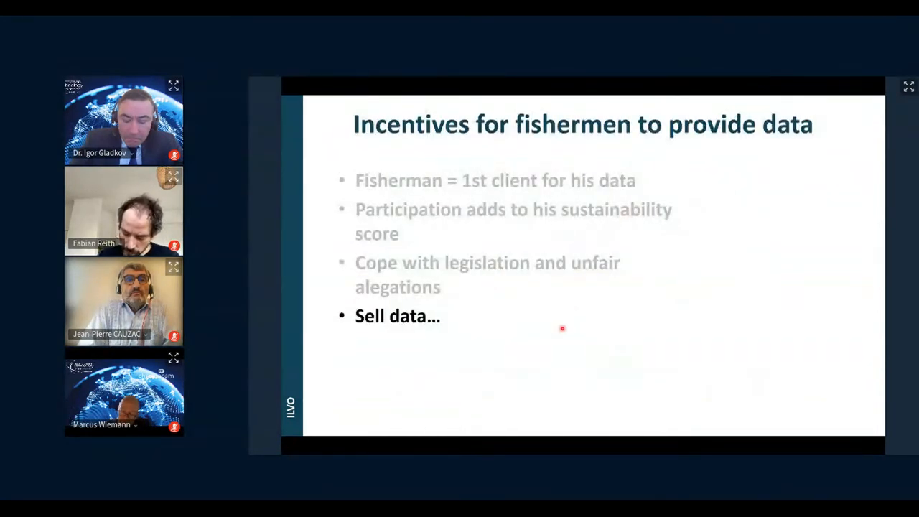